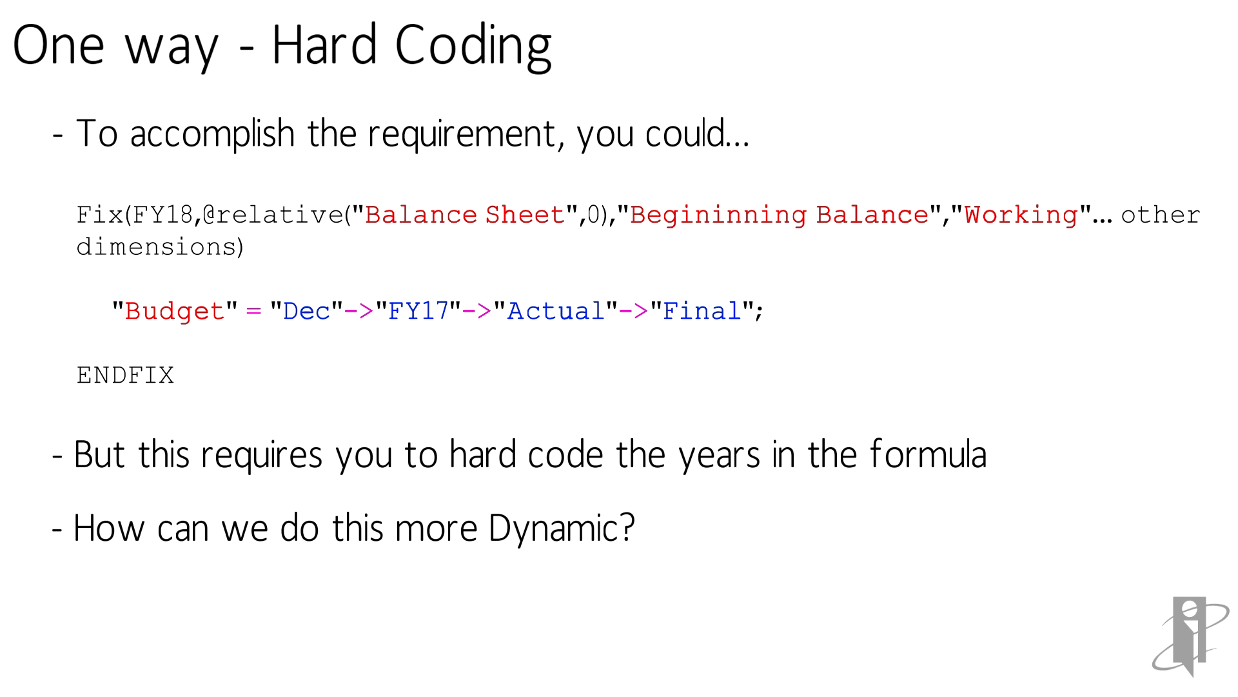
click(620, 348)
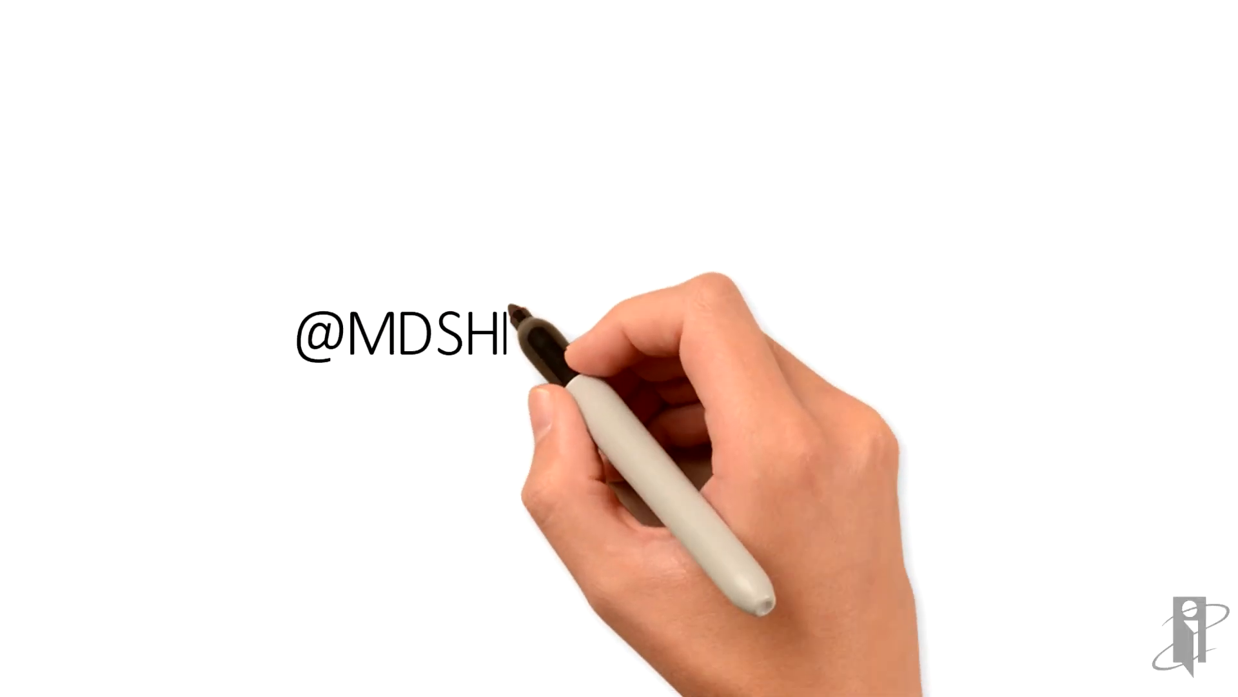